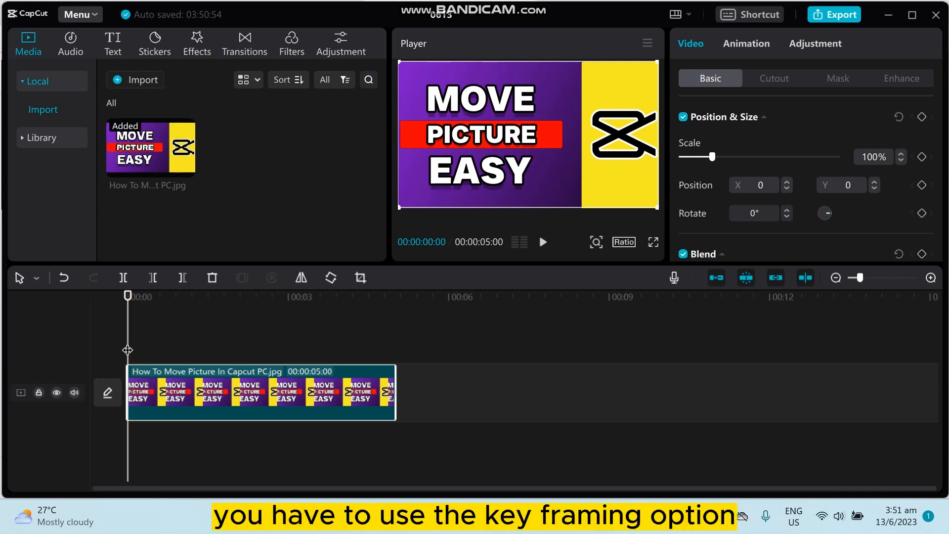
Keyframe Scale at 125% at the start and 114% at 00:02:13, repositioning the picture in the Player.
left_click(154, 390)
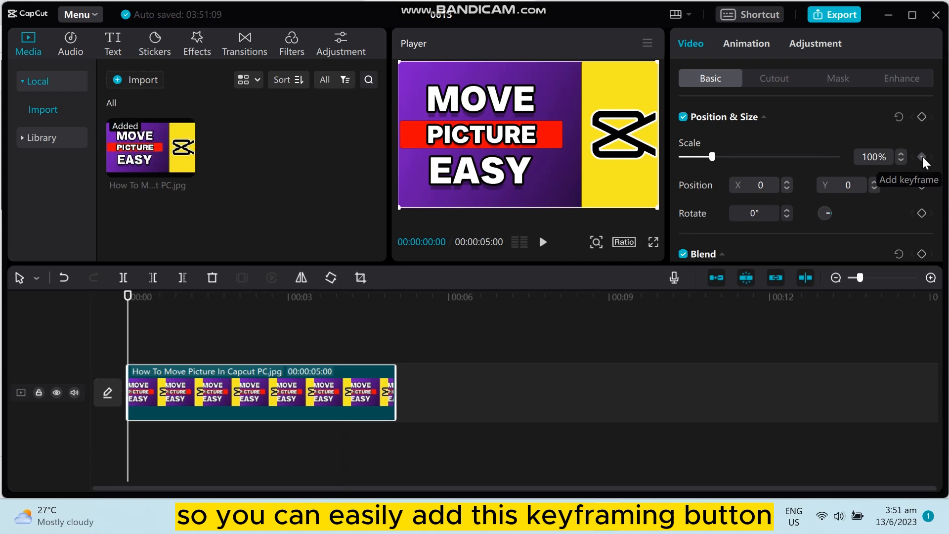
left_click(922, 157)
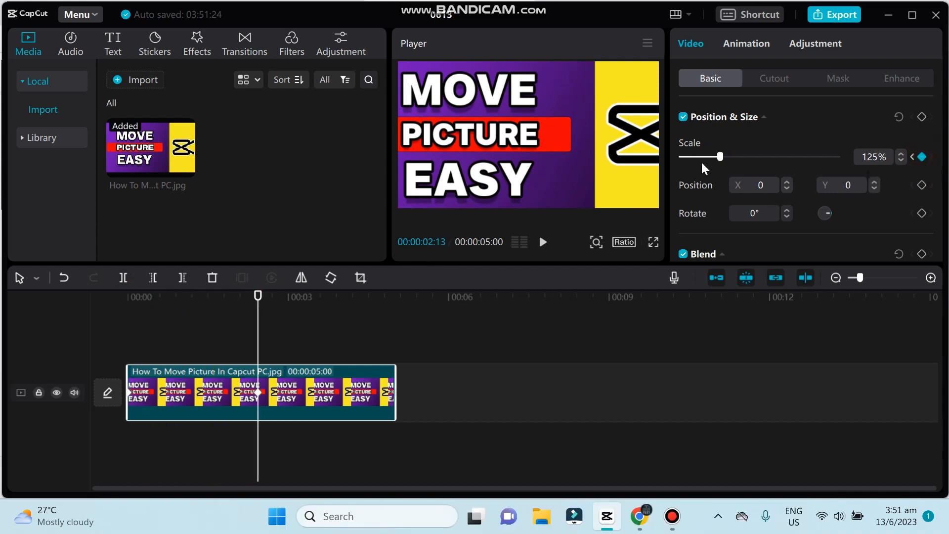
left_click_drag(720, 157, 733, 157)
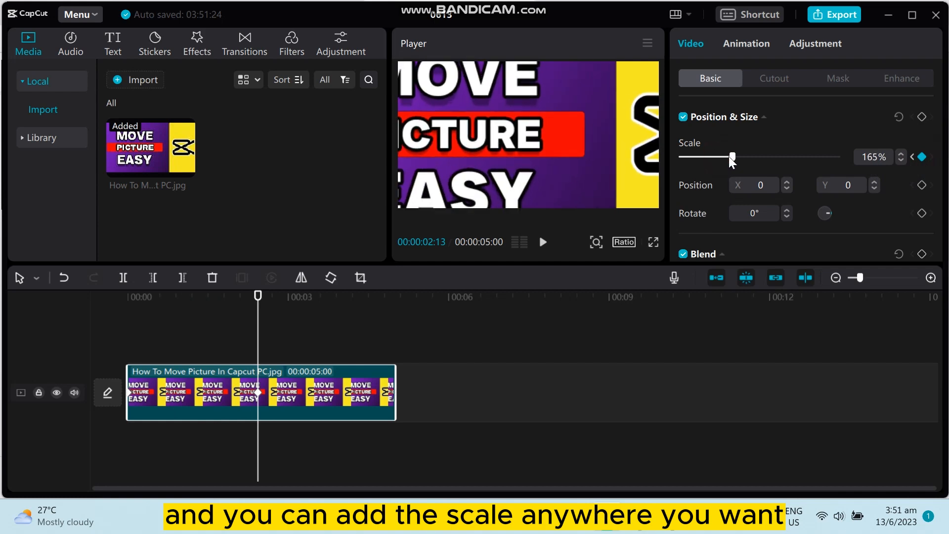
left_click_drag(732, 157, 717, 157)
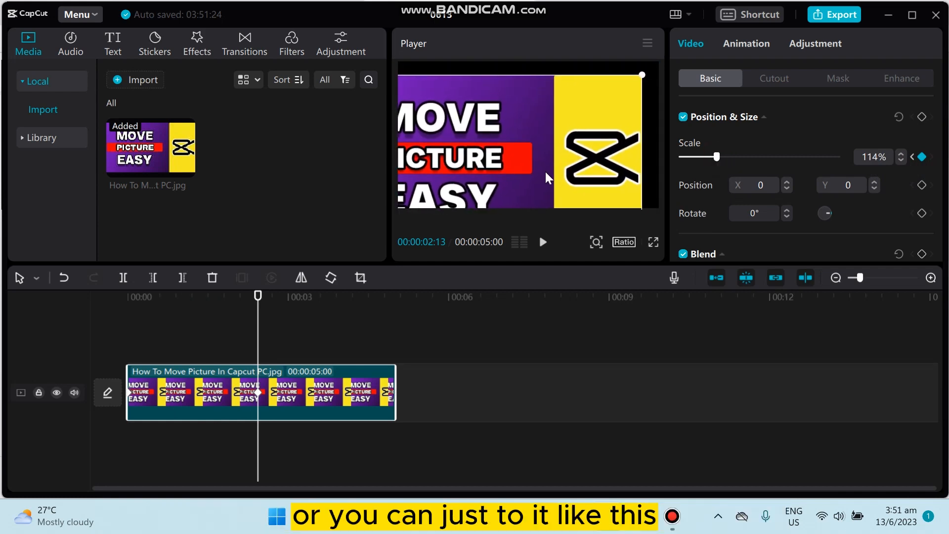
left_click_drag(545, 177, 574, 144)
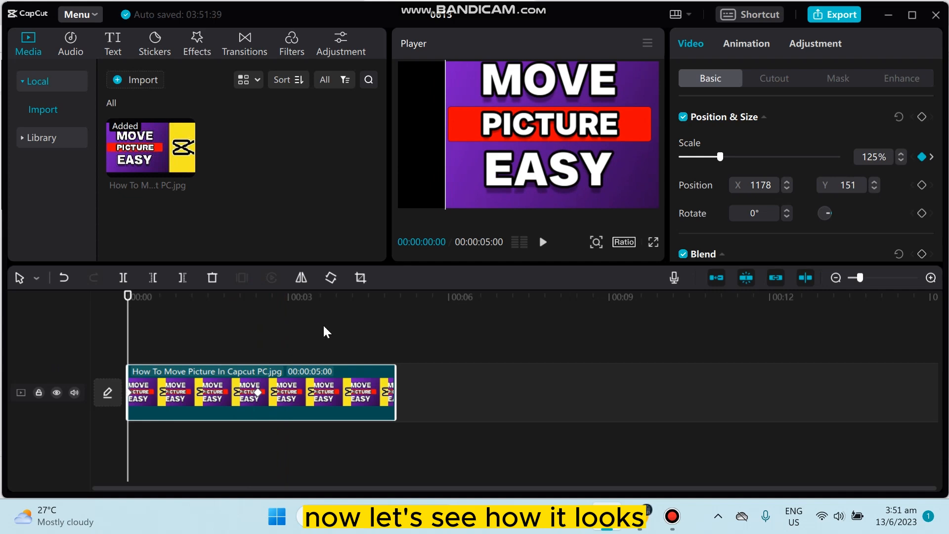
left_click(542, 242)
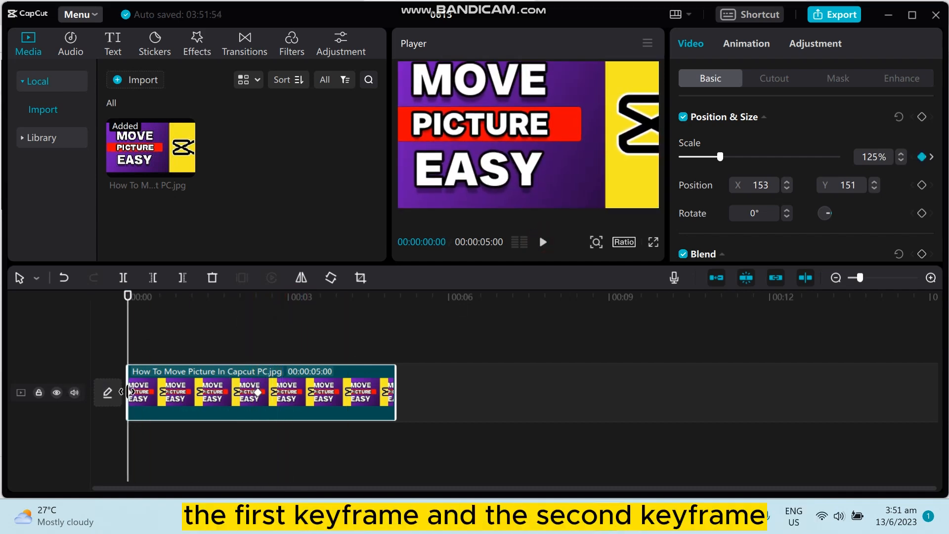
Jump to the second keyframe at two seconds to review the pan between keyframes.
left_click(258, 391)
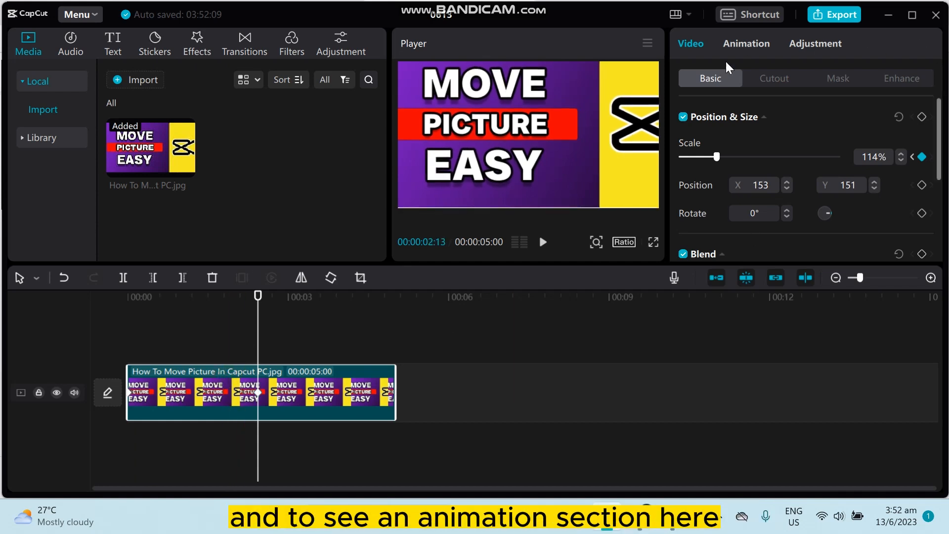
Try the Rotating entrance animation, then apply a 0.5s Fade In to the picture clip.
left_click(746, 42)
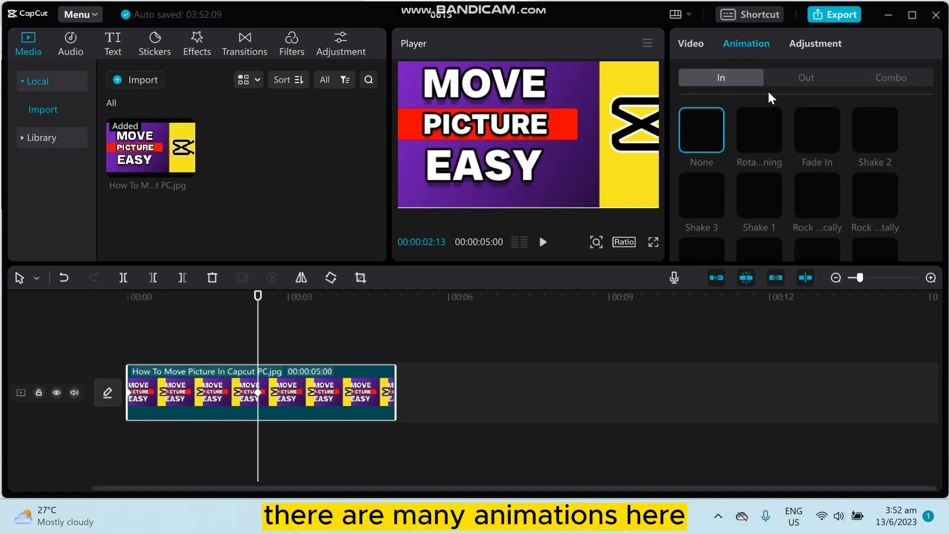
left_click(758, 131)
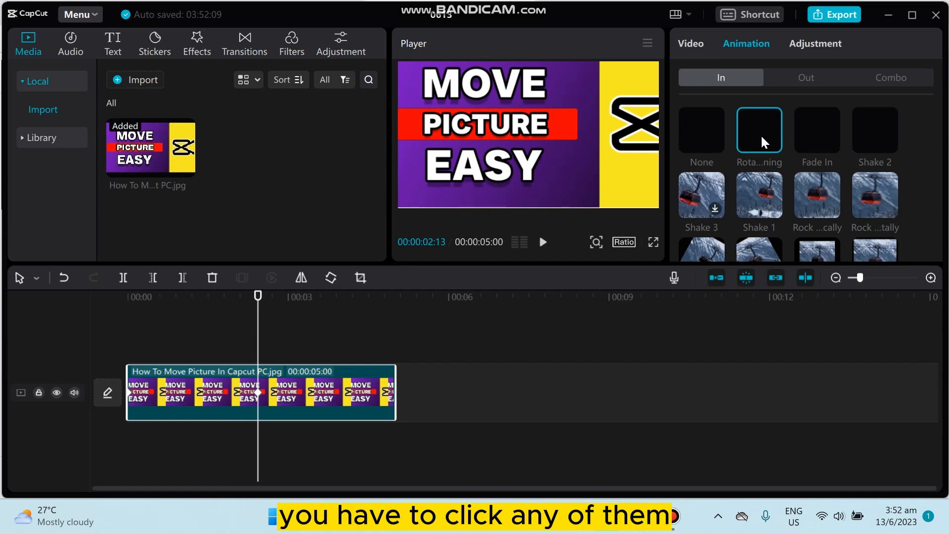
left_click(759, 128)
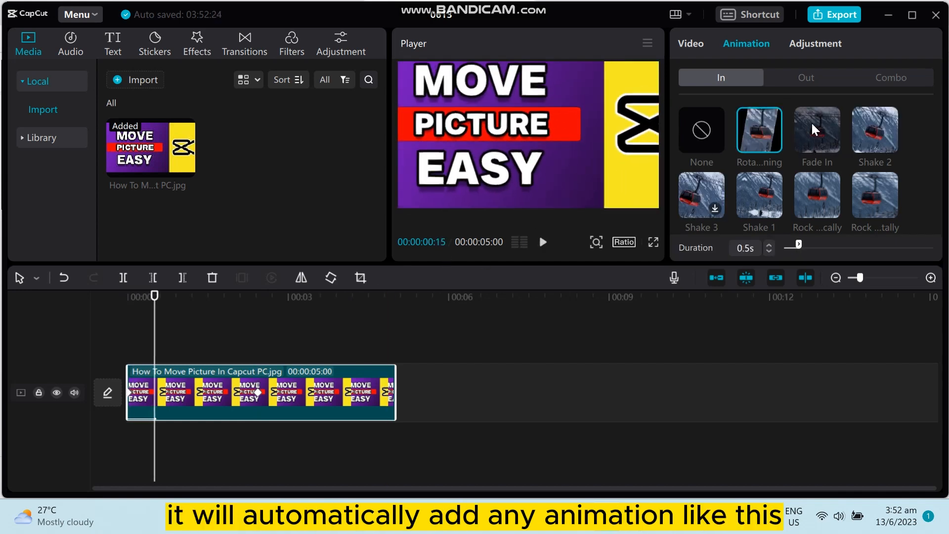
left_click(817, 131)
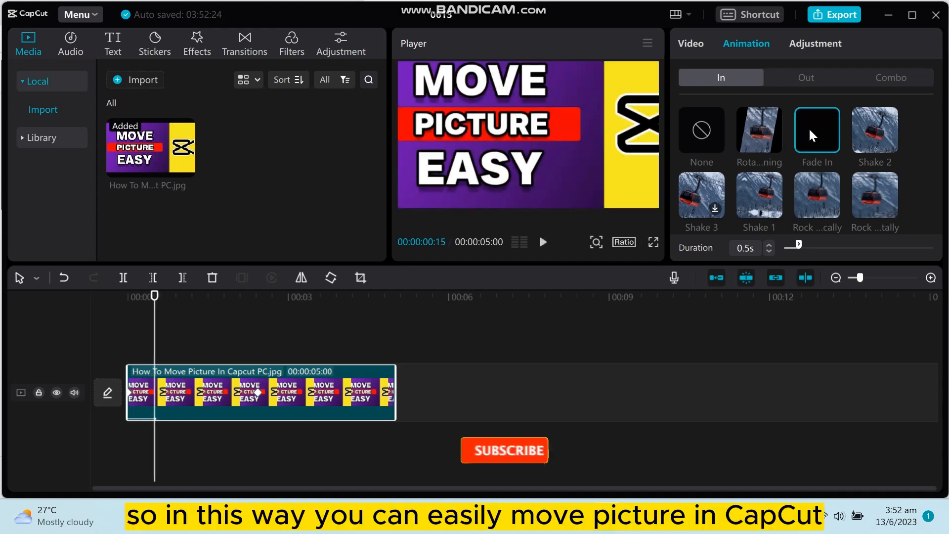